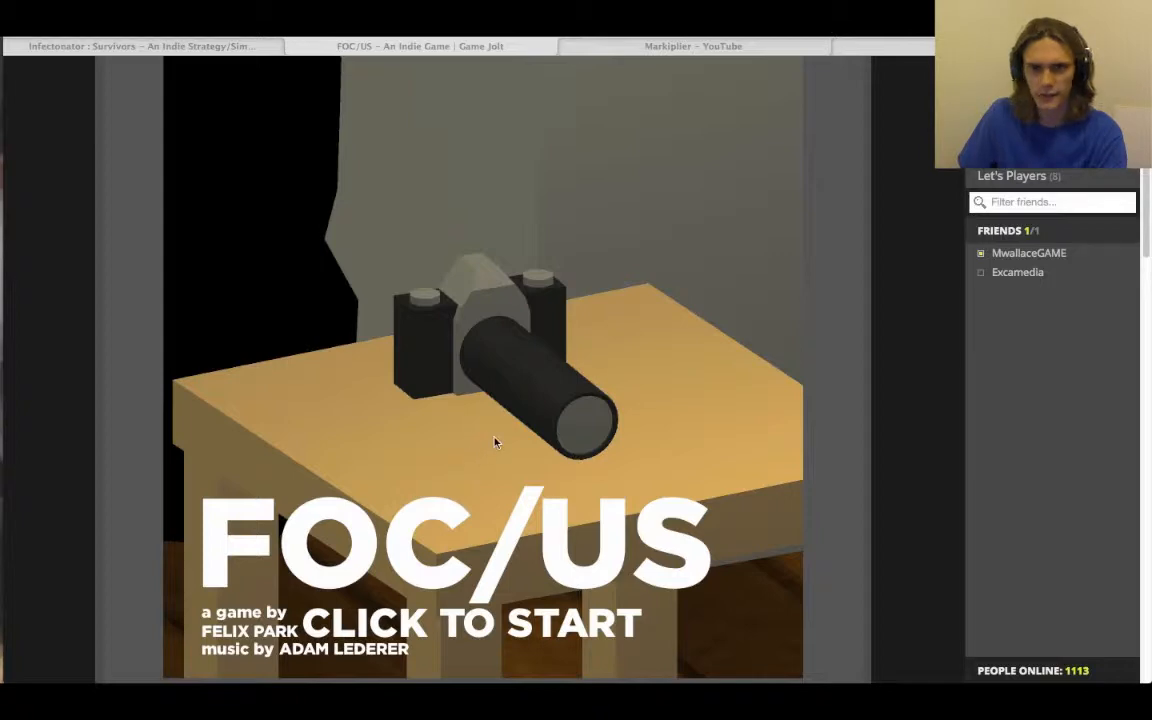
{"action": "mouse_move", "coordinate": [503, 441]}
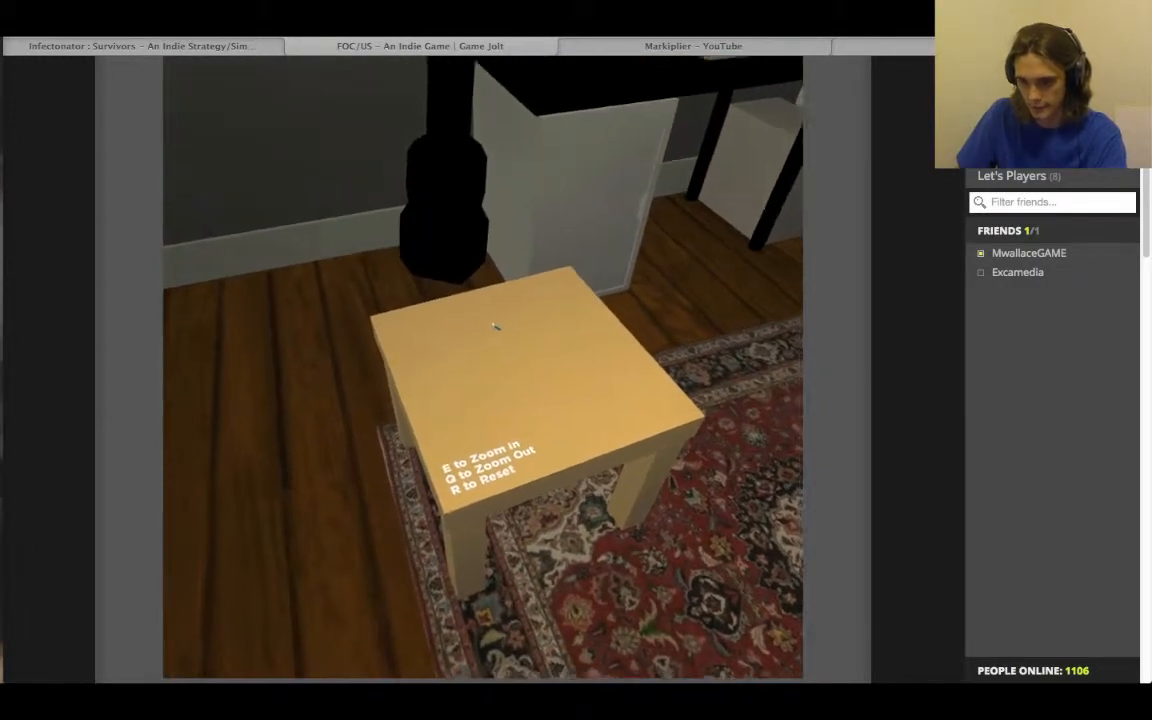
Zoom the camera in on the room with E to hunt for hidden people
{"action": "key", "text": "e"}
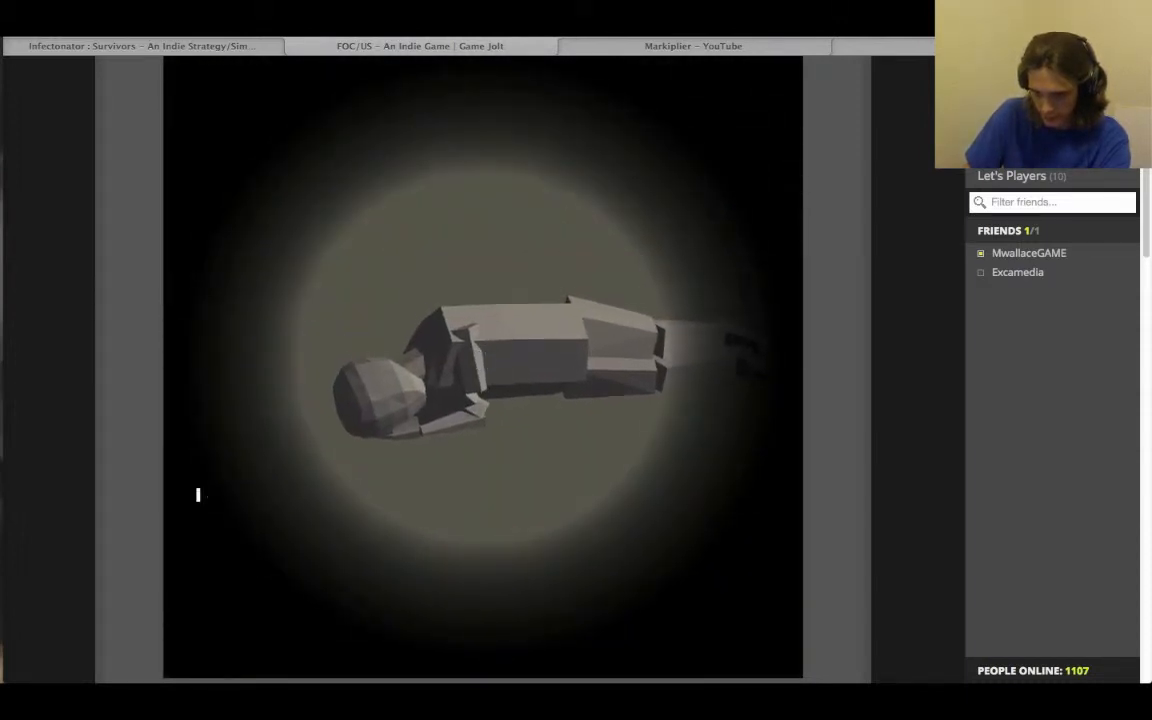
{"action": "type", "text": "I'll"}
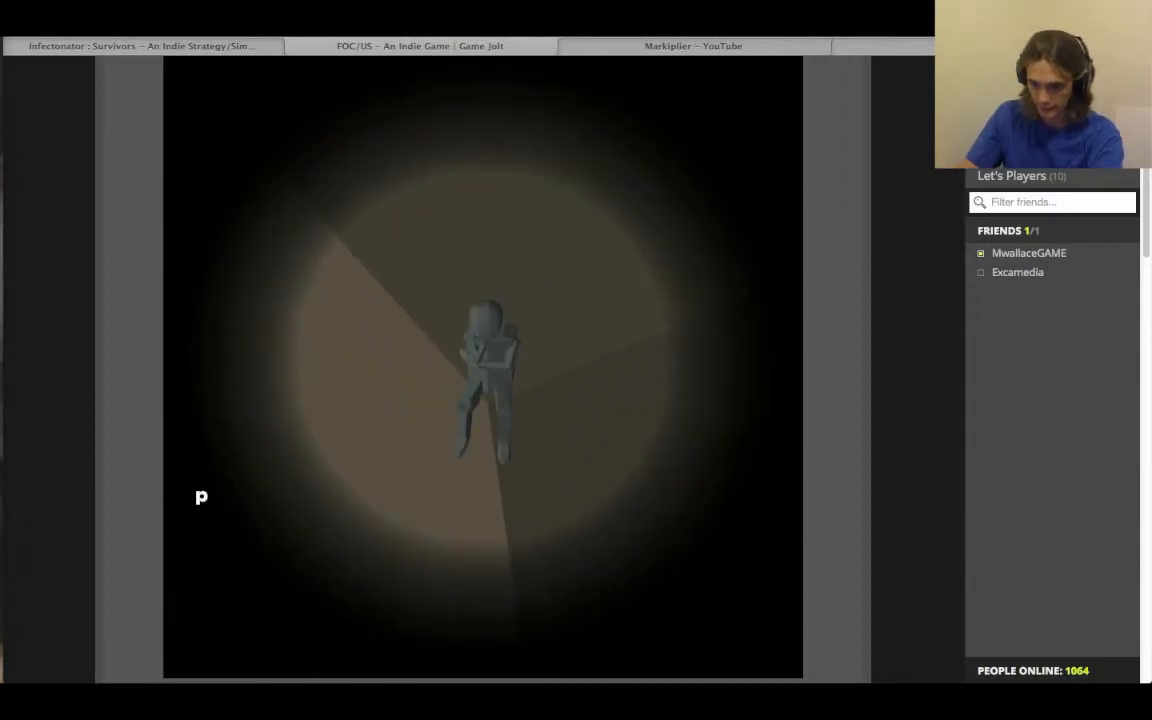
Type 'enis penis' so the text line beside the figure repeats the word
{"action": "type", "text": "enis penis"}
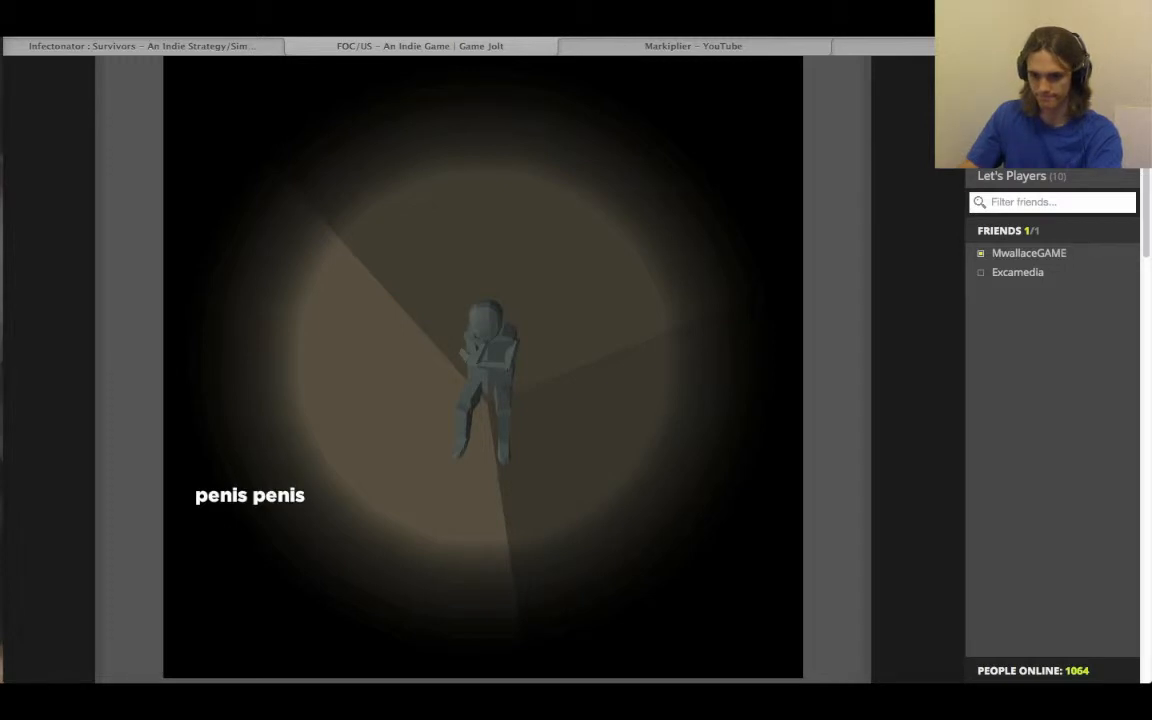